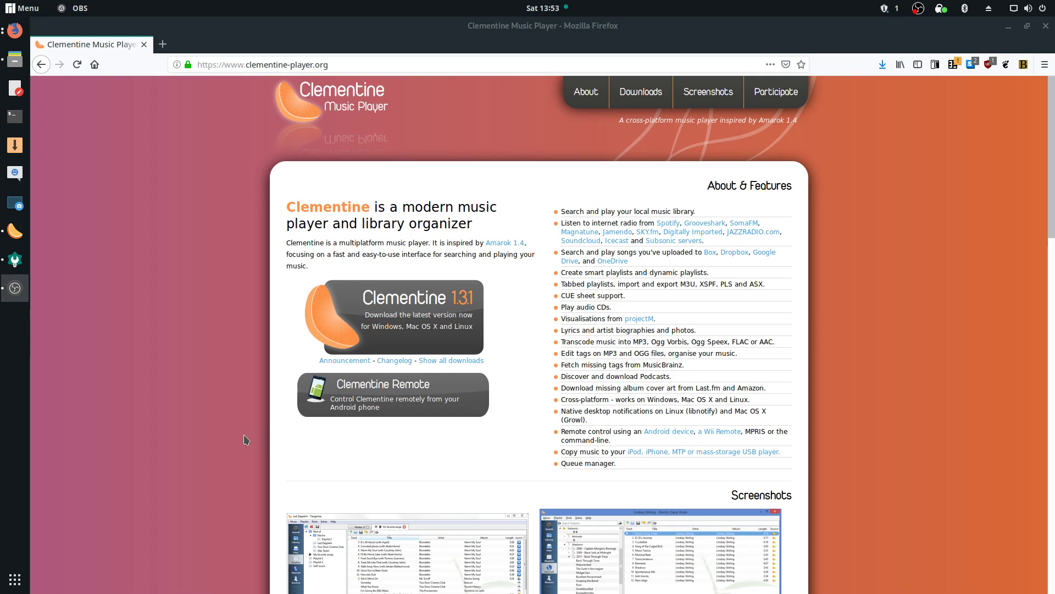
{"action": "mouse_move", "coordinate": [248, 429]}
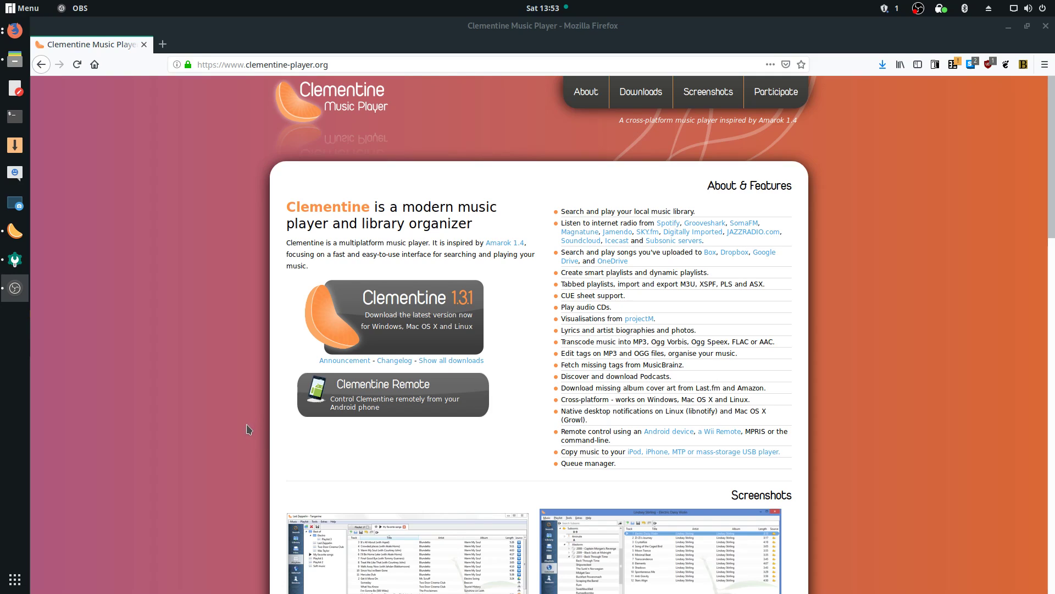
{"action": "mouse_move", "coordinate": [463, 267]}
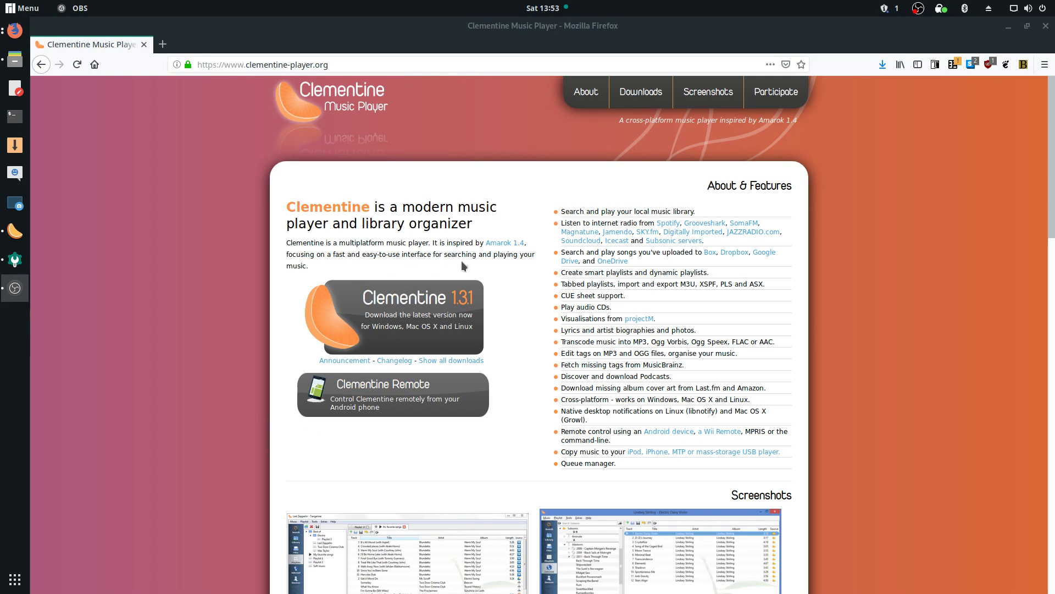
{"action": "mouse_move", "coordinate": [284, 269]}
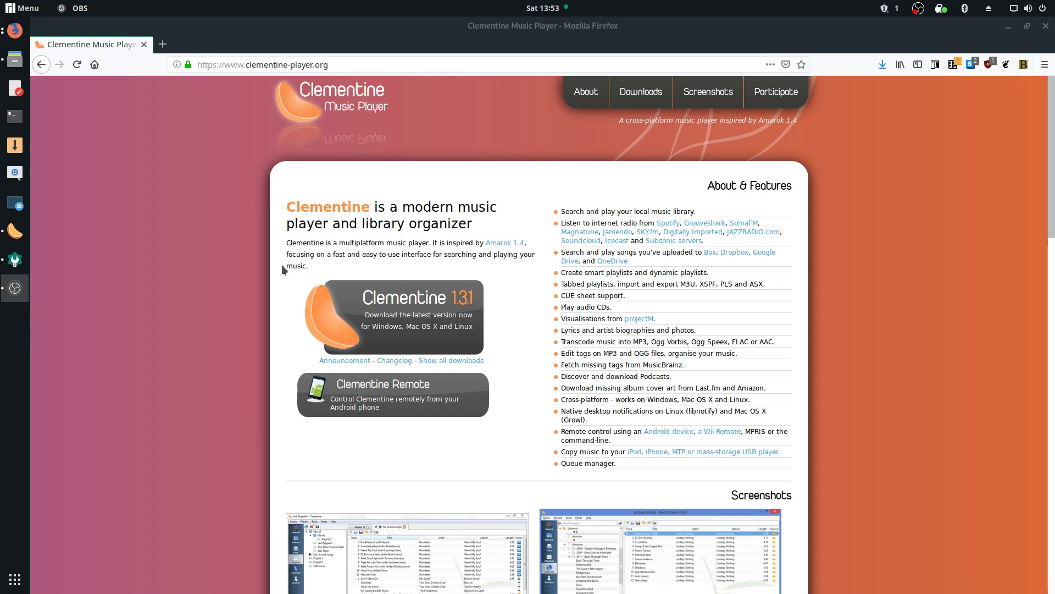
{"action": "mouse_move", "coordinate": [260, 261]}
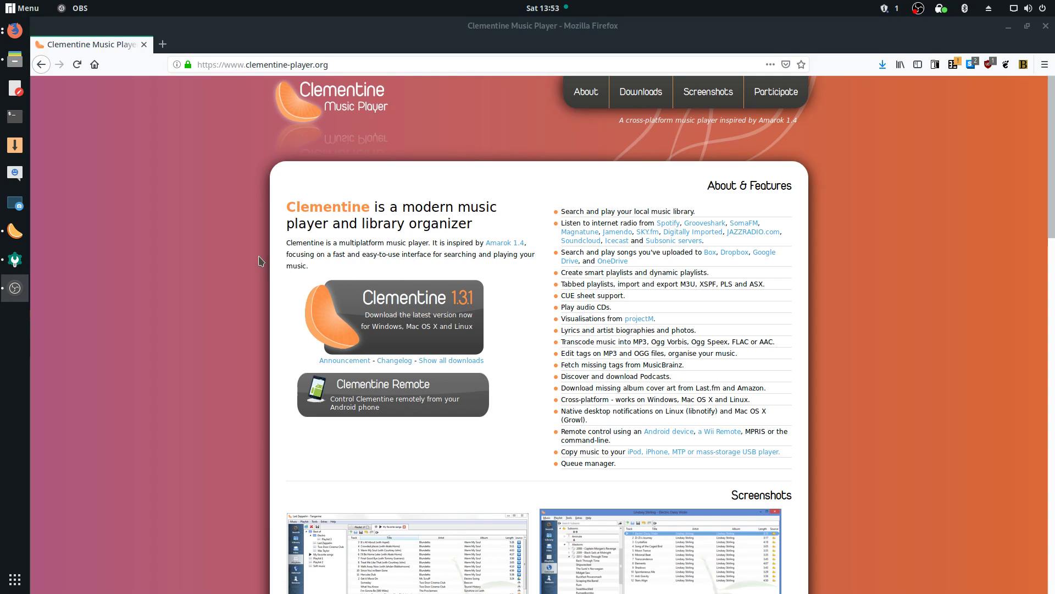
{"action": "mouse_move", "coordinate": [243, 260]}
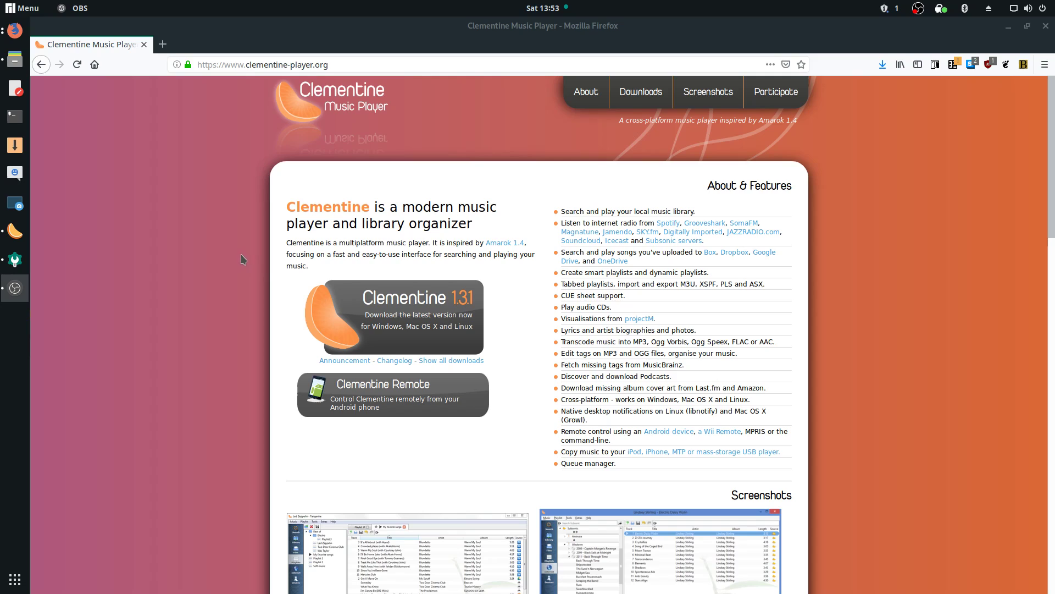
{"action": "mouse_move", "coordinate": [242, 325]}
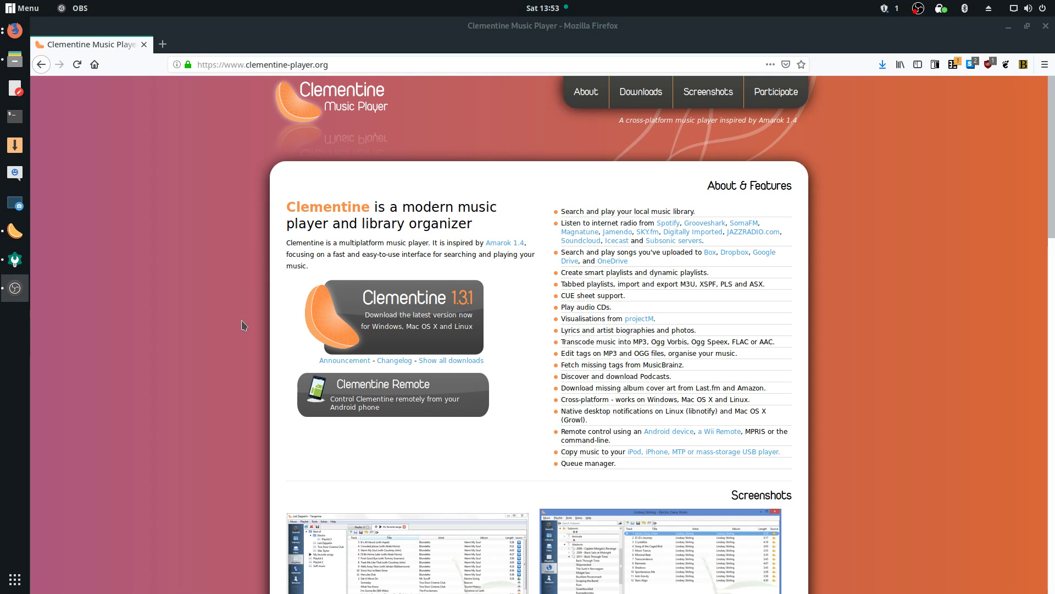
{"action": "mouse_move", "coordinate": [899, 157]}
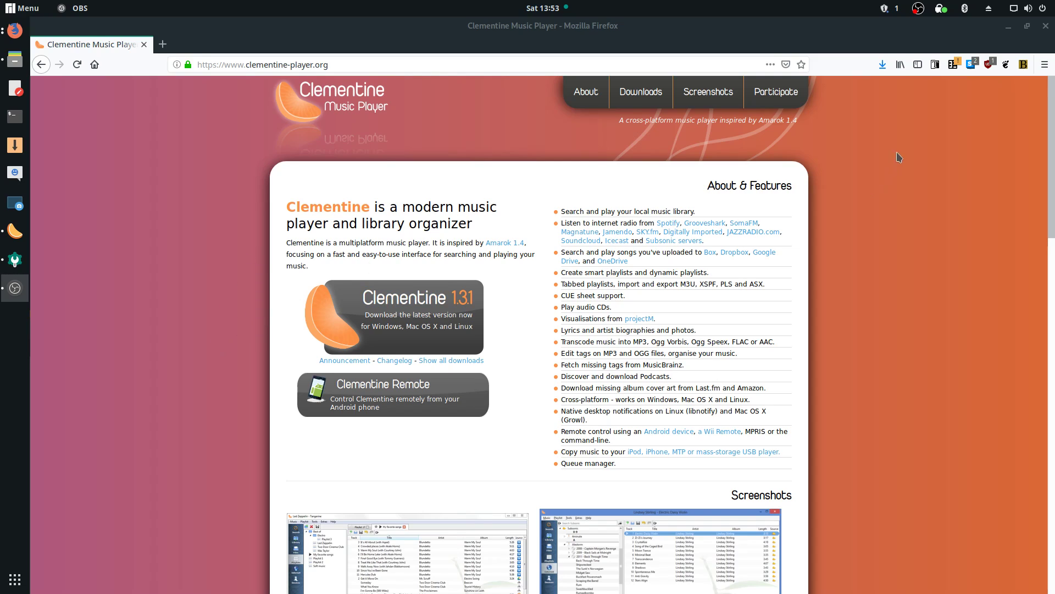
{"action": "mouse_move", "coordinate": [985, 105]}
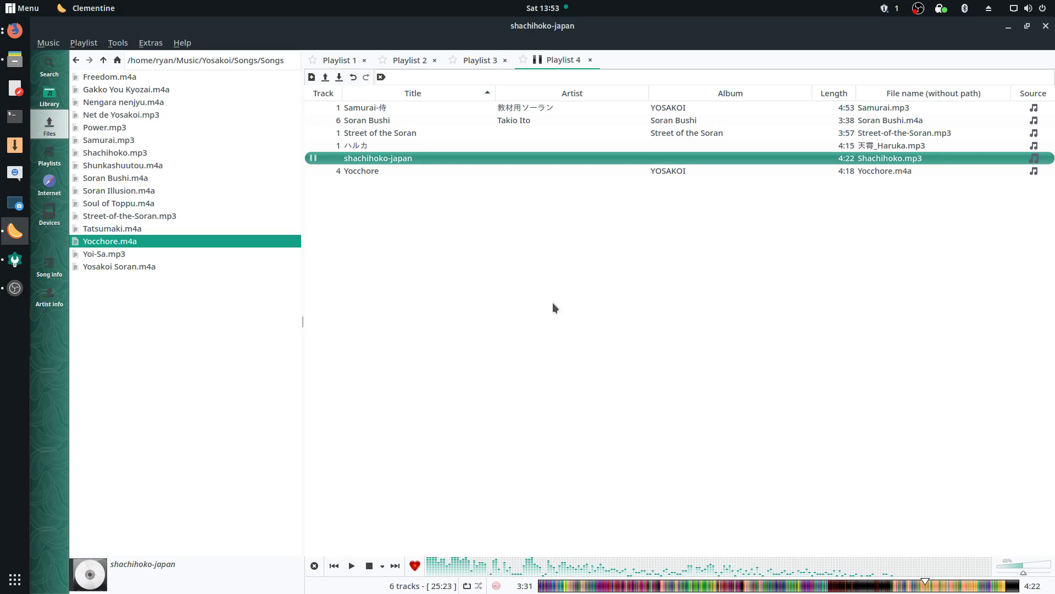
{"action": "mouse_move", "coordinate": [443, 329]}
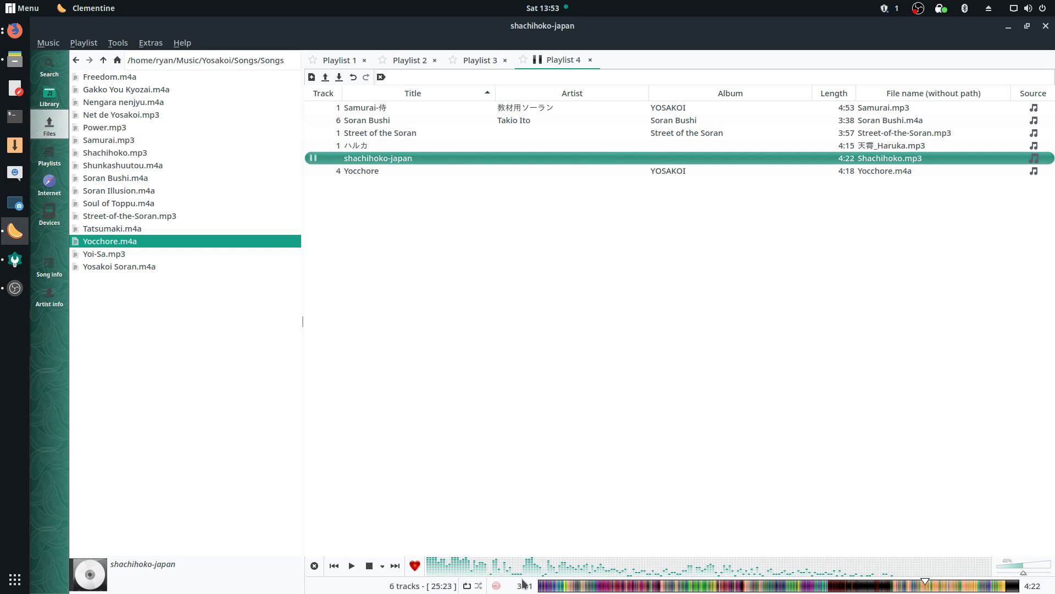
{"action": "mouse_move", "coordinate": [608, 547]}
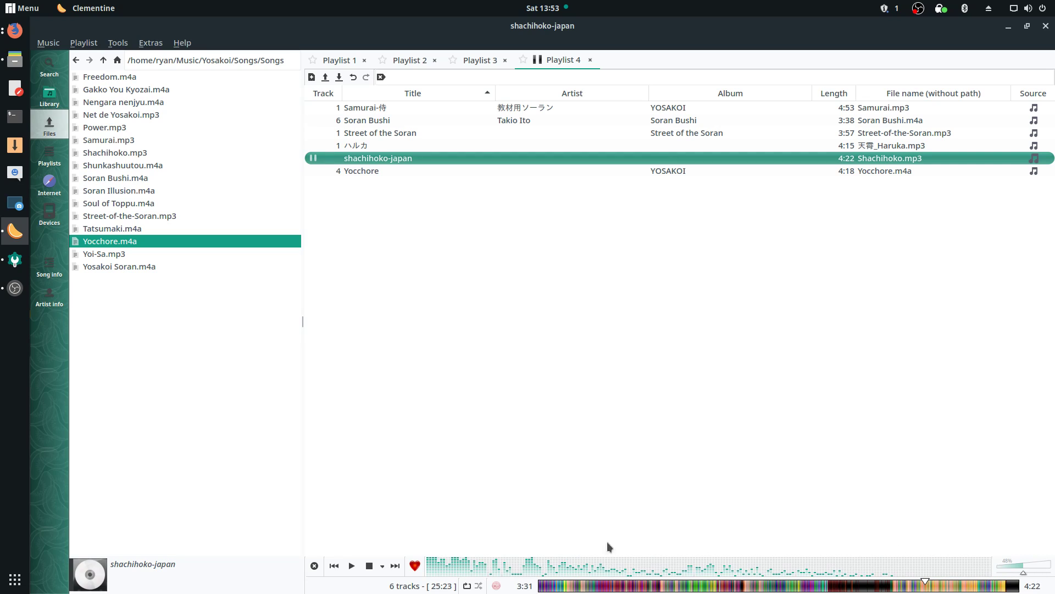
{"action": "mouse_move", "coordinate": [851, 569]}
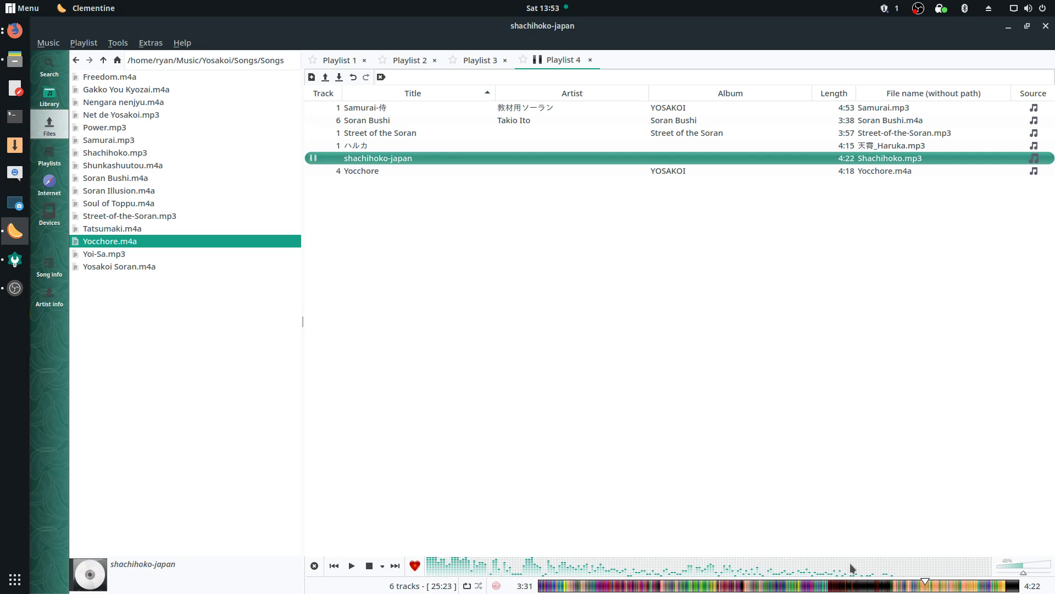
{"action": "mouse_move", "coordinate": [831, 472]}
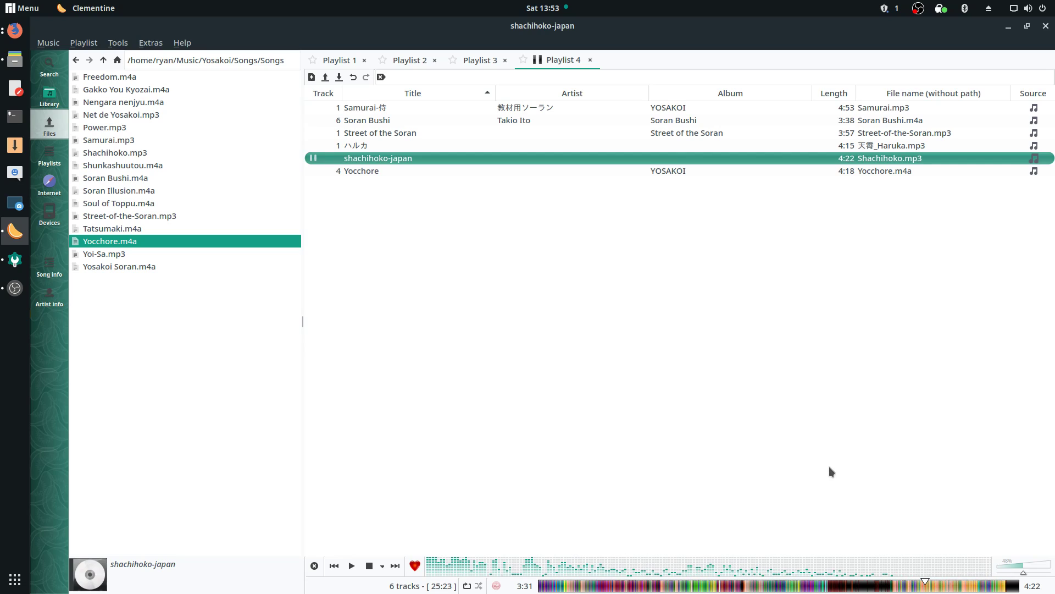
{"action": "mouse_move", "coordinate": [539, 576]}
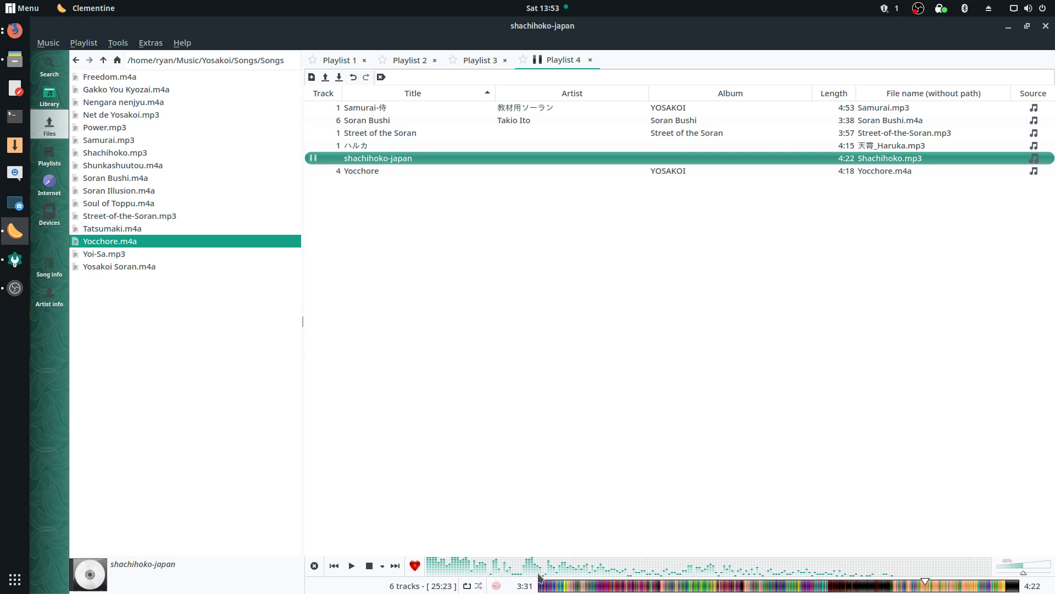
{"action": "mouse_move", "coordinate": [374, 167]}
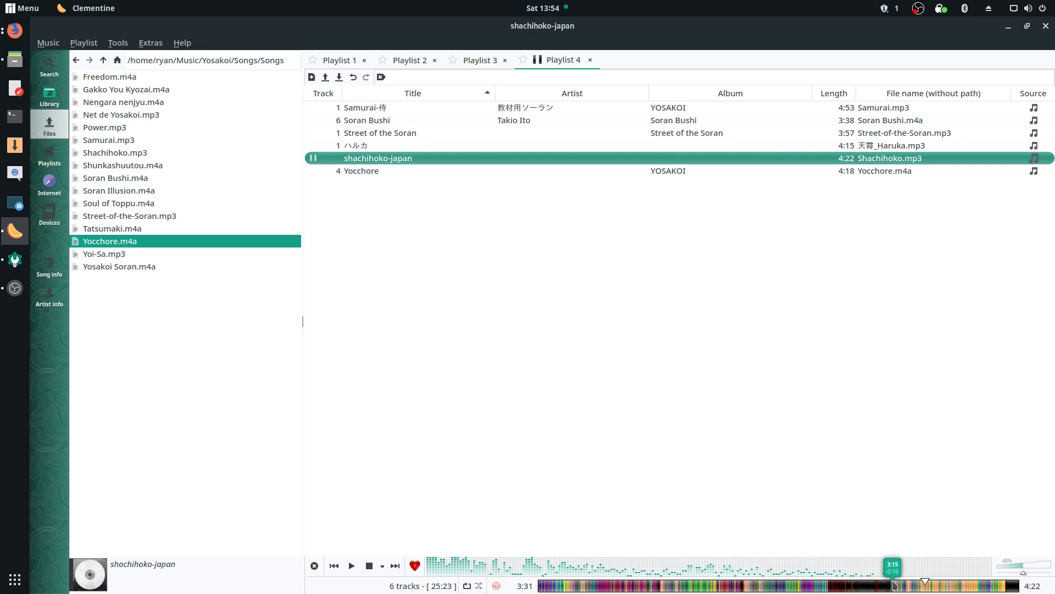
{"action": "mouse_move", "coordinate": [624, 424]}
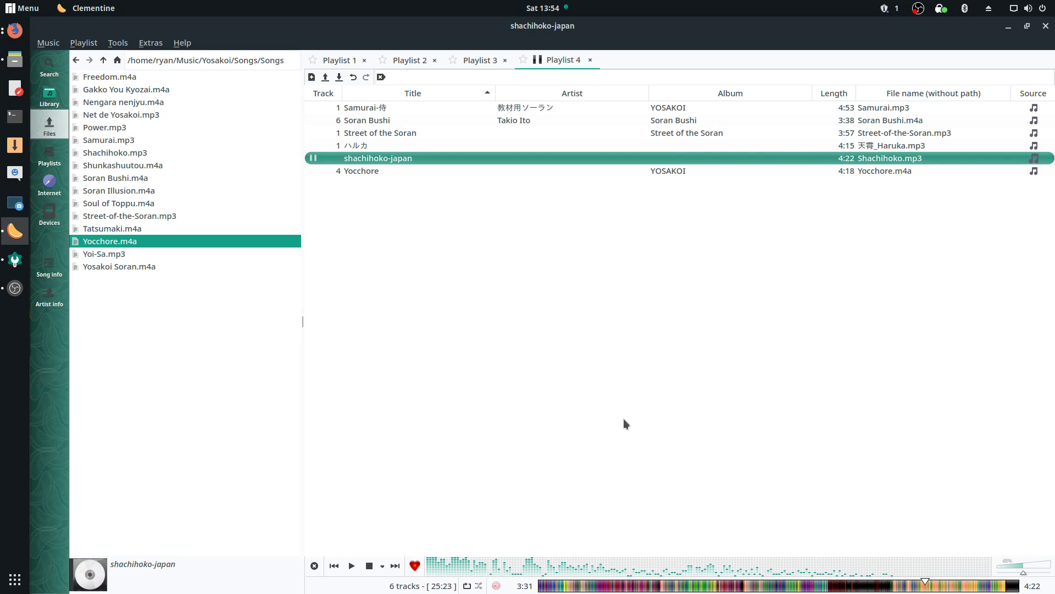
{"action": "mouse_move", "coordinate": [614, 399]}
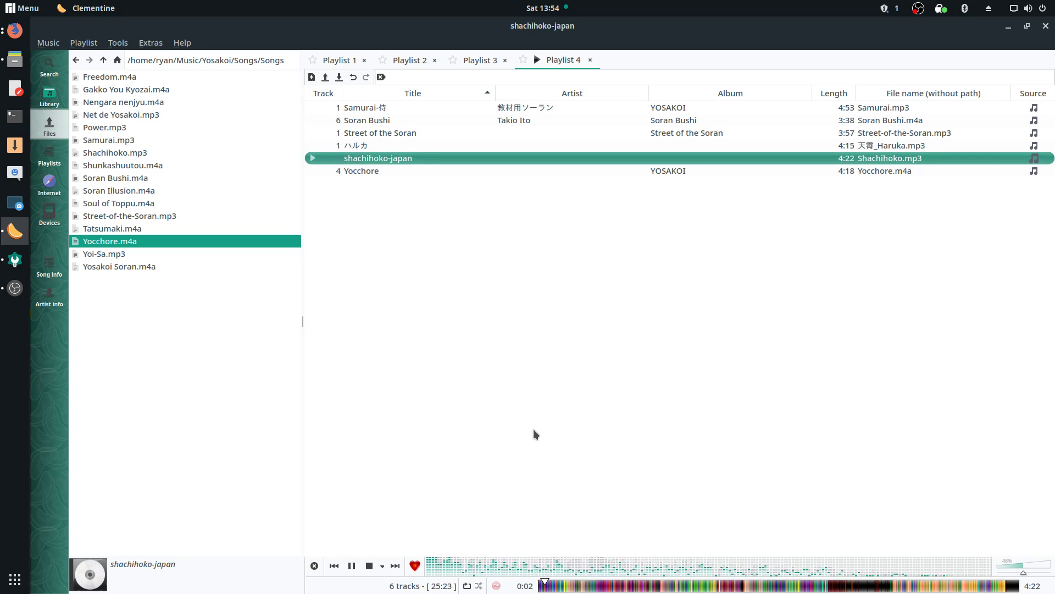
Step: Pause and resume shachihoko-japan, then pause it at 1:06 of 4:22
{"action": "left_click", "coordinate": [352, 566]}
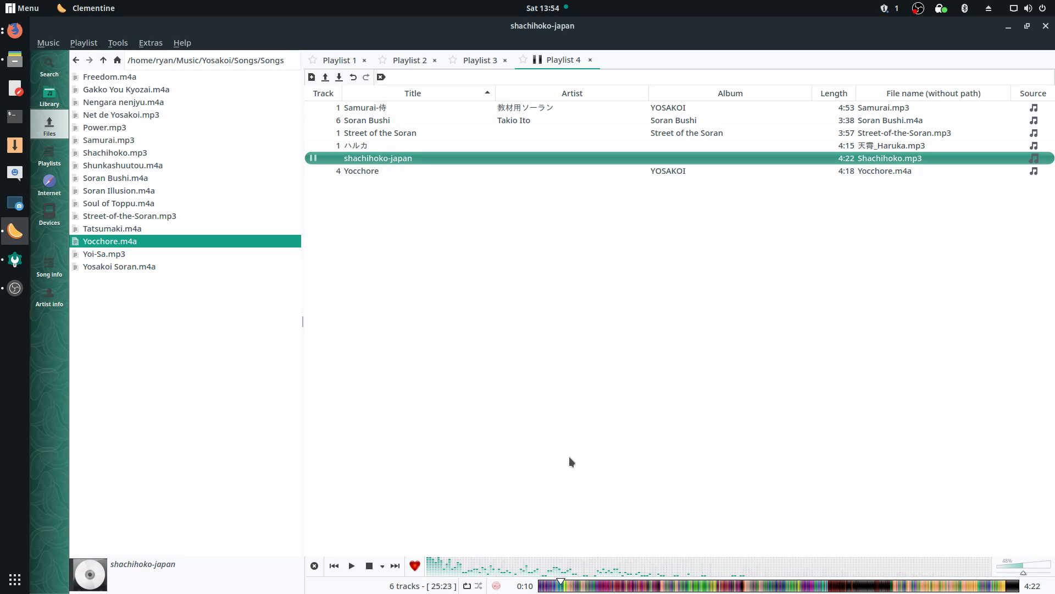
{"action": "left_click", "coordinate": [350, 566]}
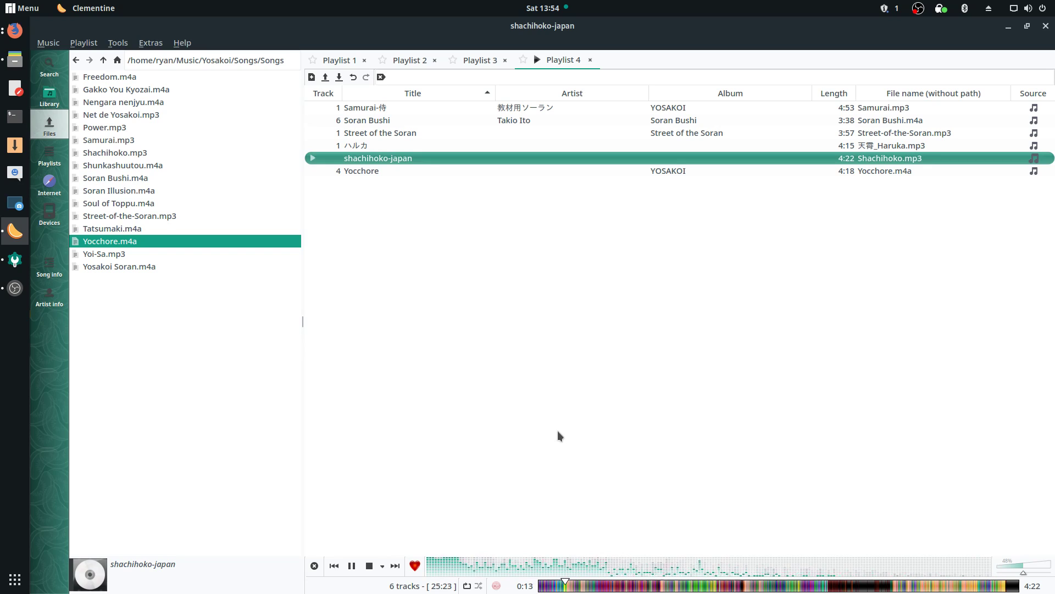
{"action": "left_click", "coordinate": [351, 566]}
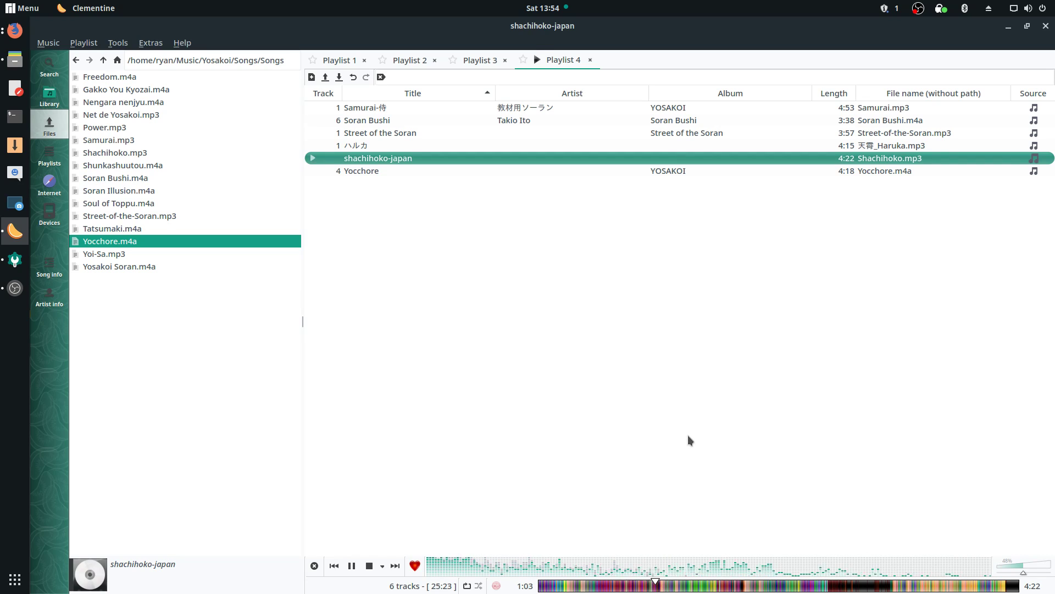
{"action": "mouse_move", "coordinate": [681, 452]}
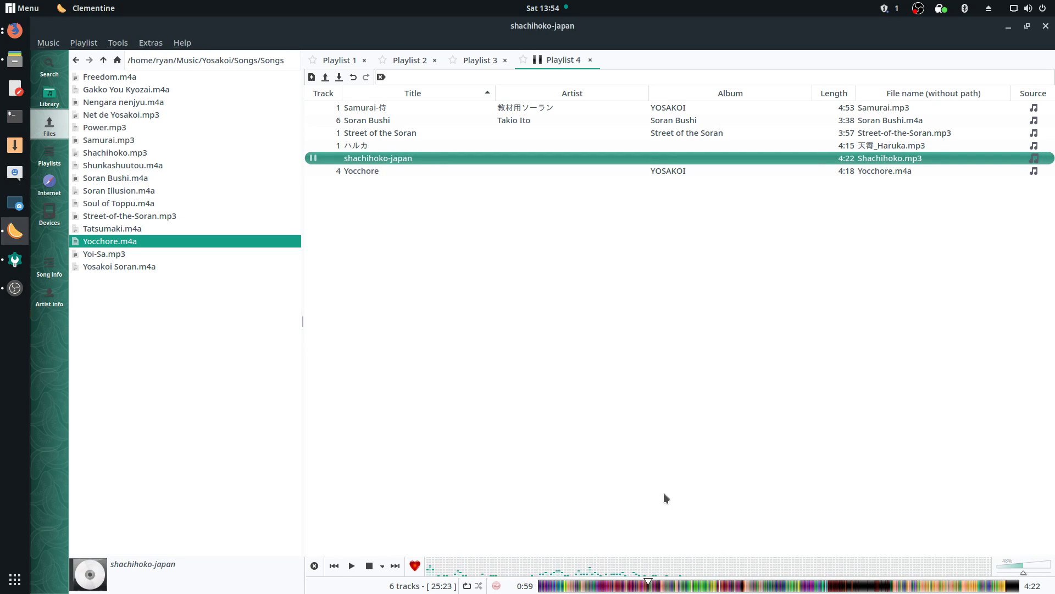
{"action": "left_click", "coordinate": [351, 565]}
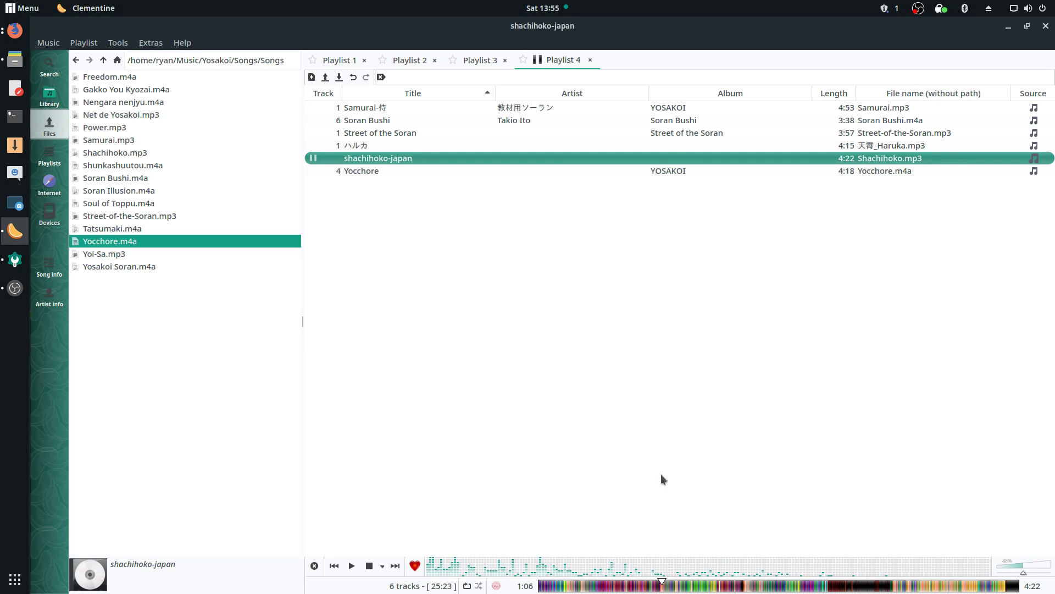
{"action": "mouse_move", "coordinate": [644, 483]}
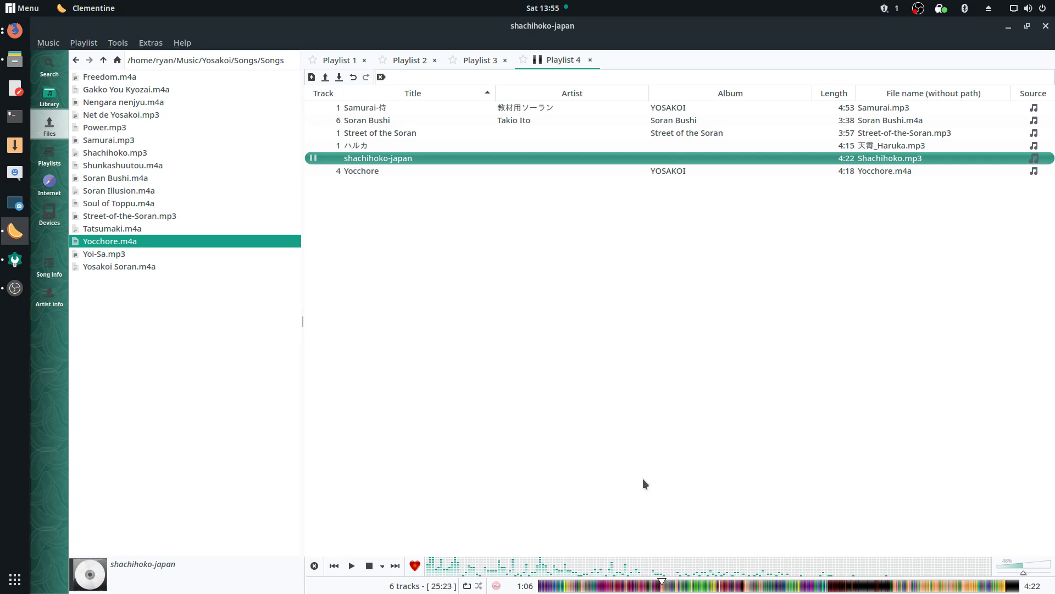
{"action": "mouse_move", "coordinate": [636, 492]}
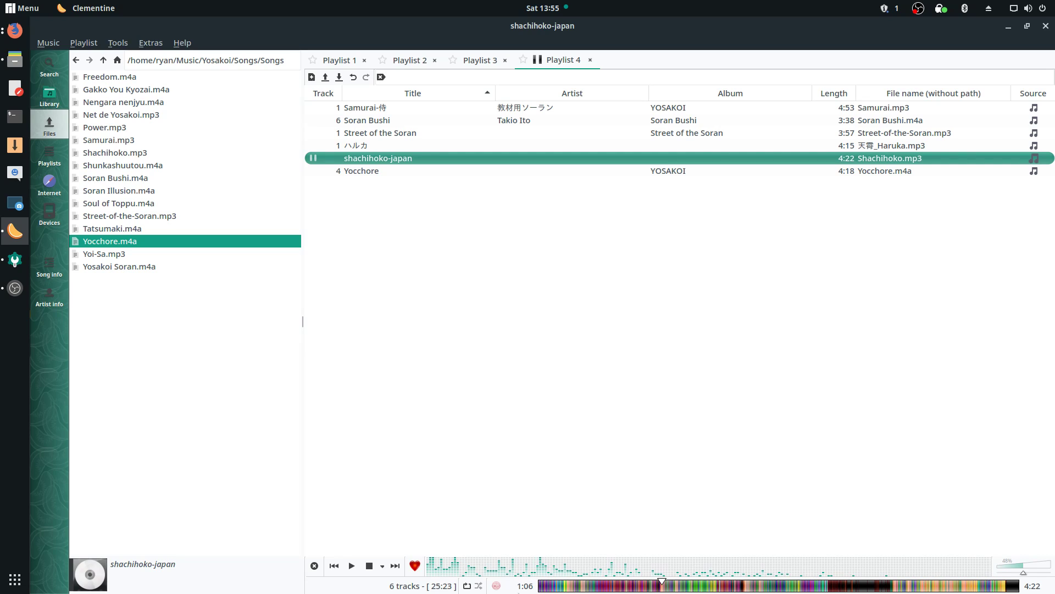
{"action": "mouse_move", "coordinate": [752, 517]}
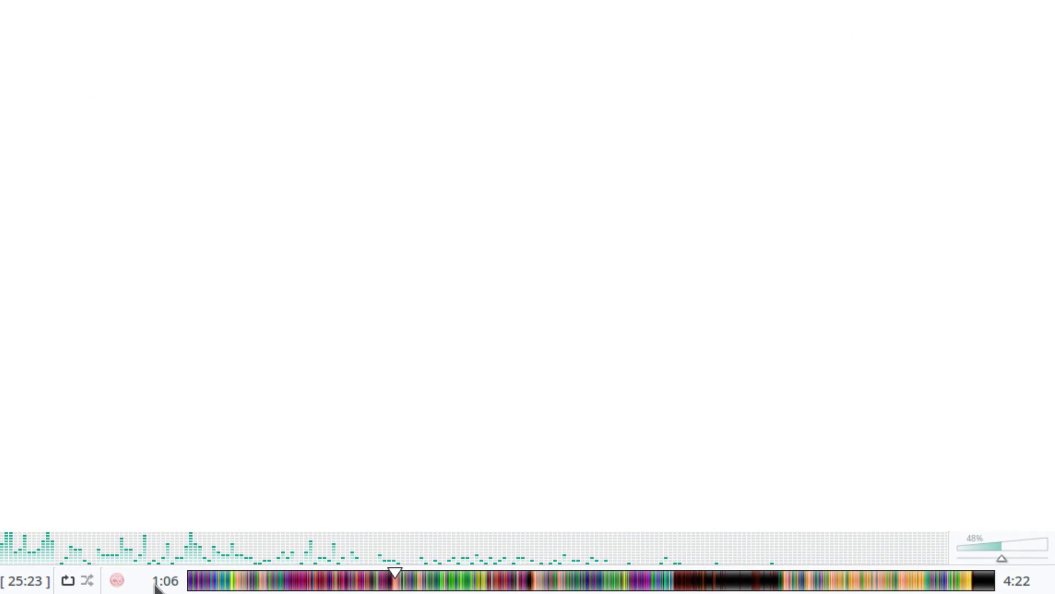
{"action": "mouse_move", "coordinate": [563, 409]}
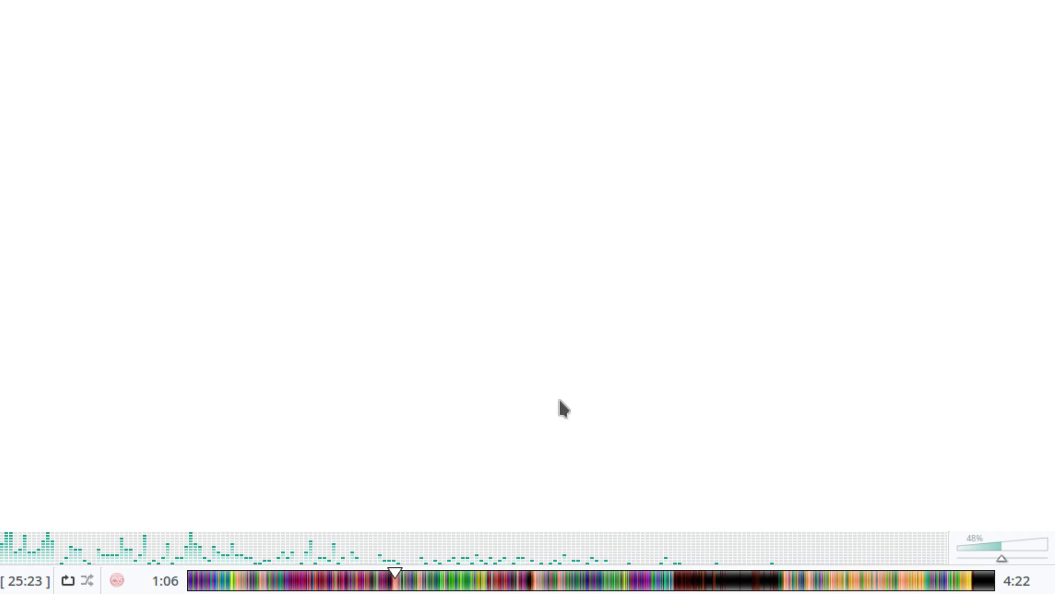
{"action": "mouse_move", "coordinate": [513, 495]}
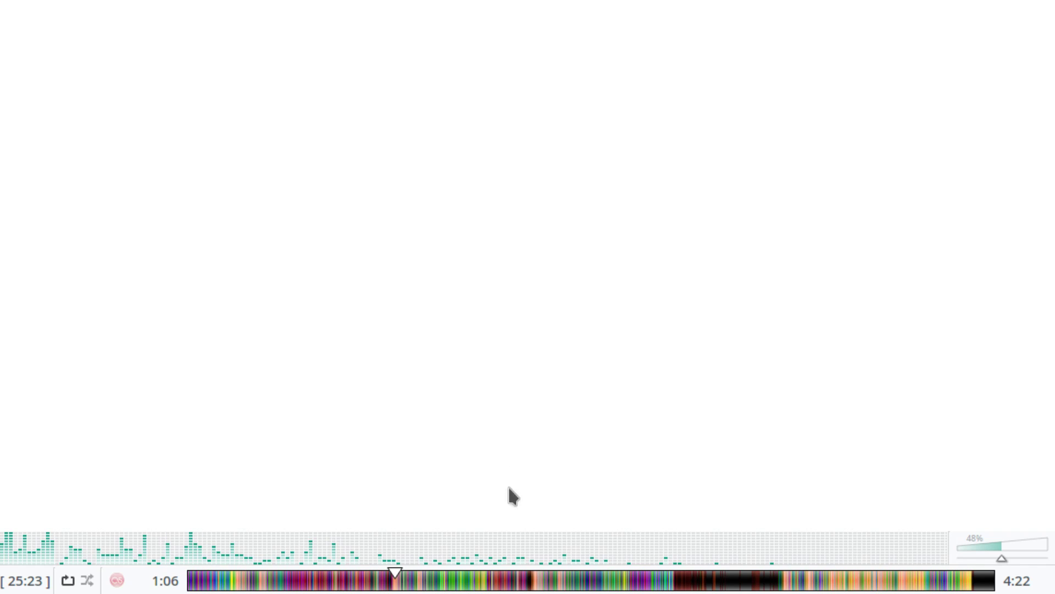
{"action": "mouse_move", "coordinate": [519, 587]}
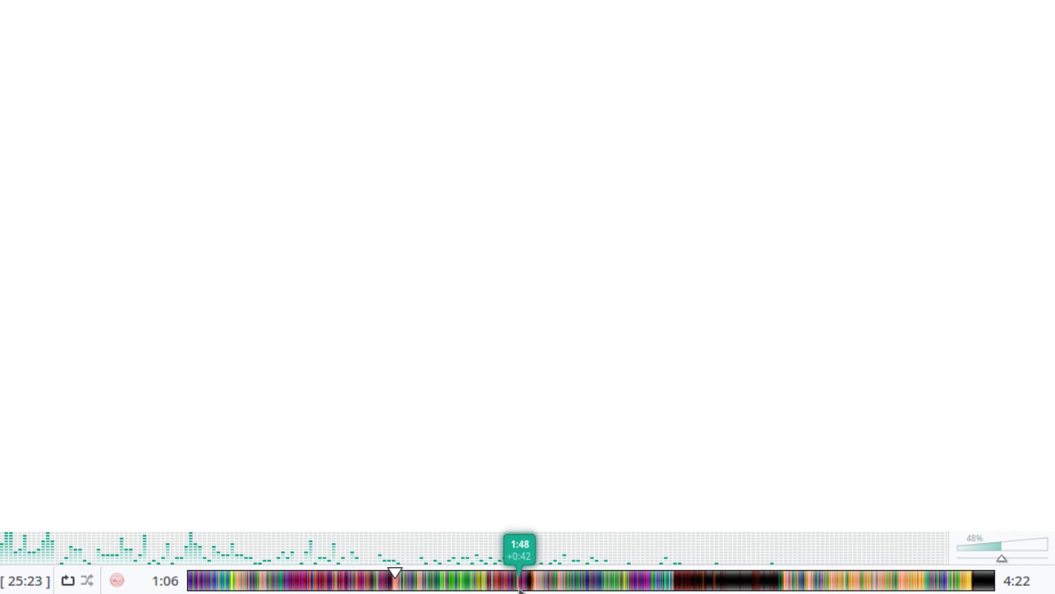
{"action": "mouse_move", "coordinate": [514, 575]}
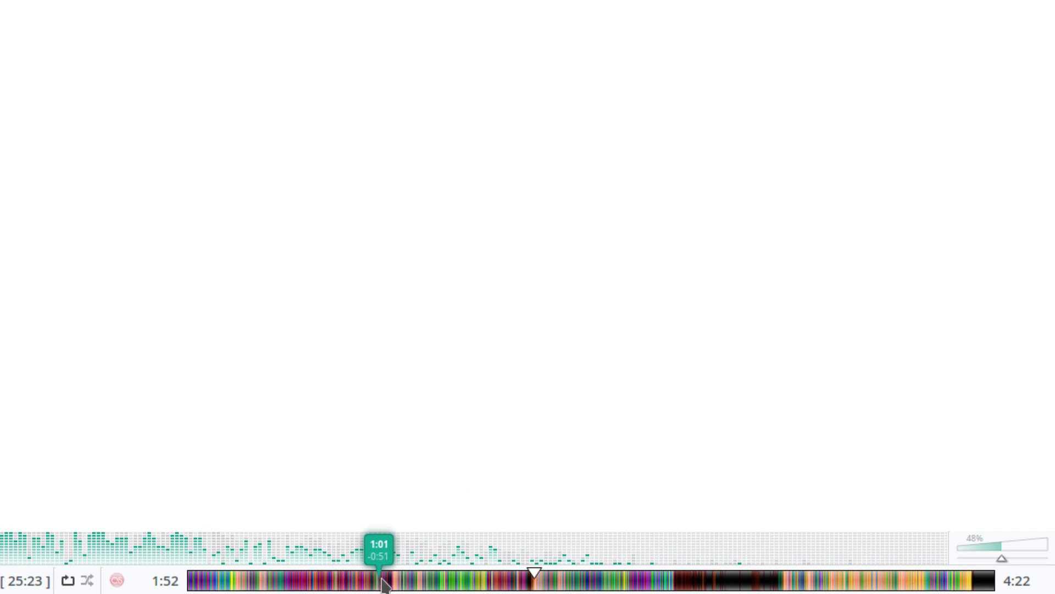
{"action": "mouse_move", "coordinate": [704, 554]}
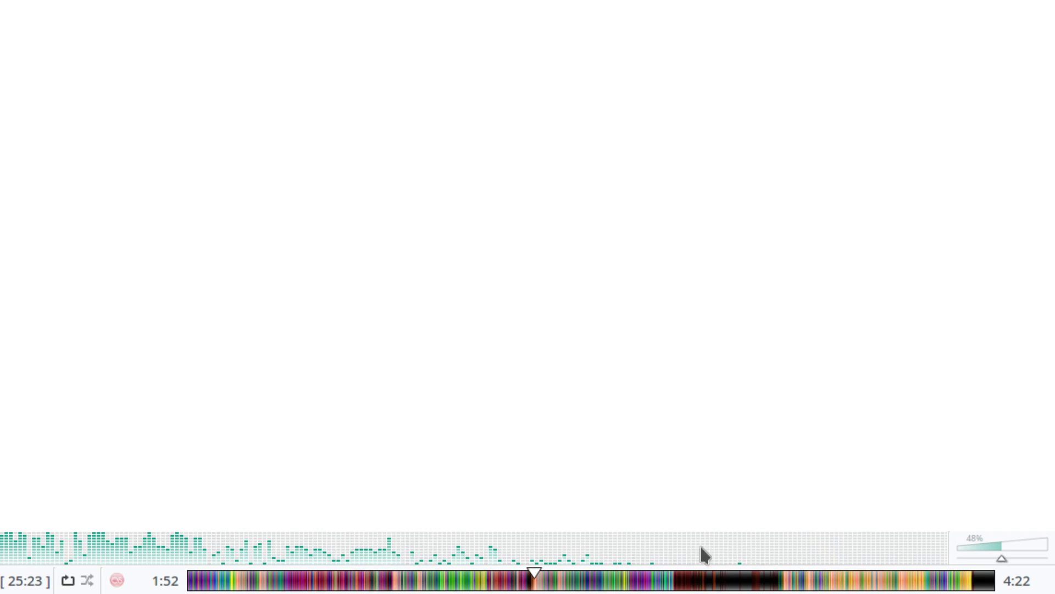
{"action": "mouse_move", "coordinate": [726, 587]}
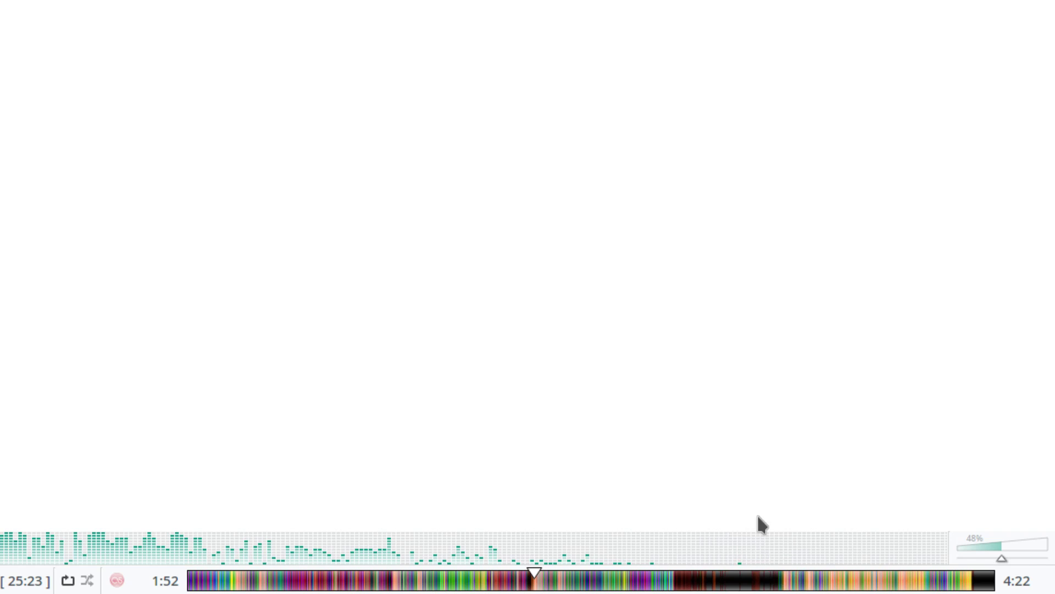
{"action": "mouse_move", "coordinate": [662, 584]}
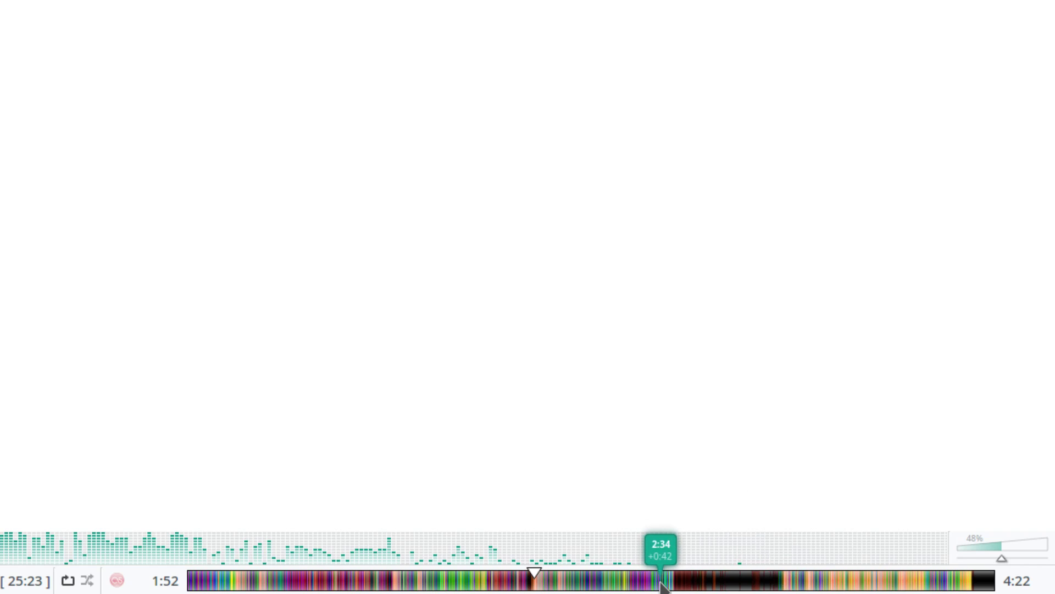
Step: Seek shachihoko-japan to the 2:34 section on the moodbar
{"action": "left_click", "coordinate": [663, 577]}
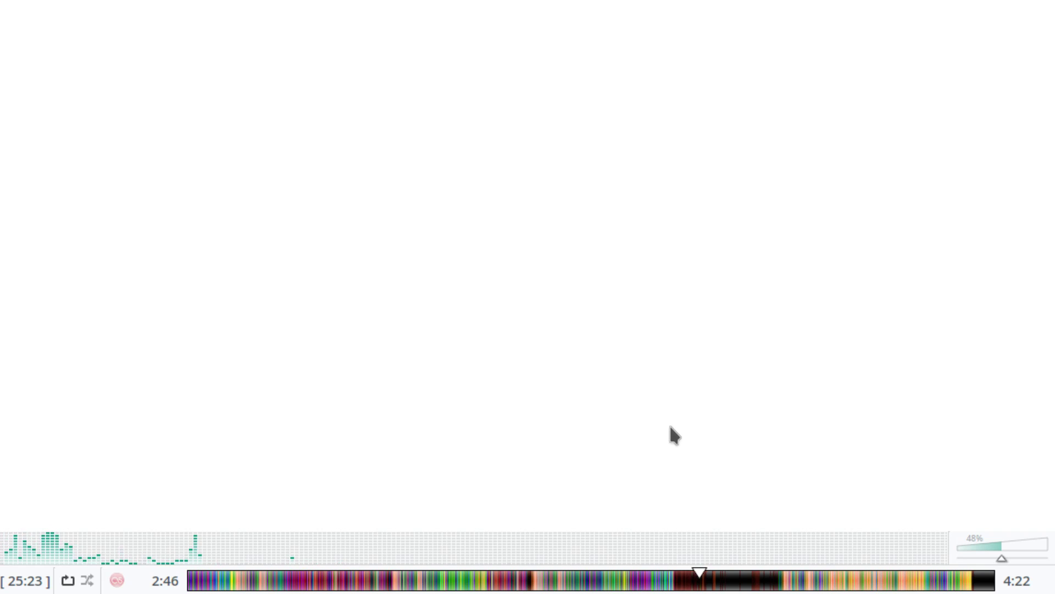
{"action": "mouse_move", "coordinate": [774, 584]}
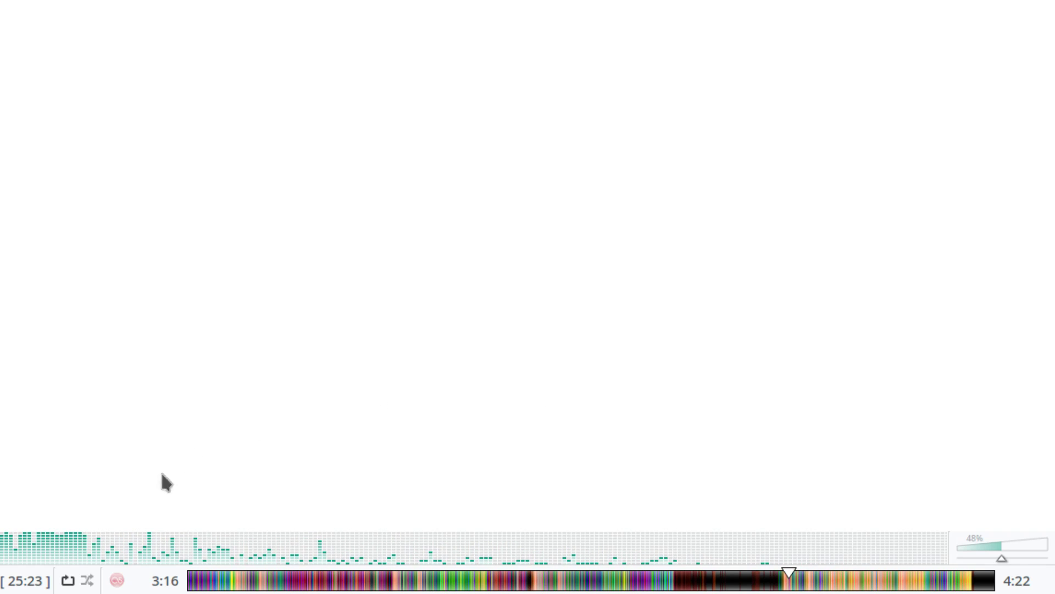
{"action": "mouse_move", "coordinate": [71, 552]}
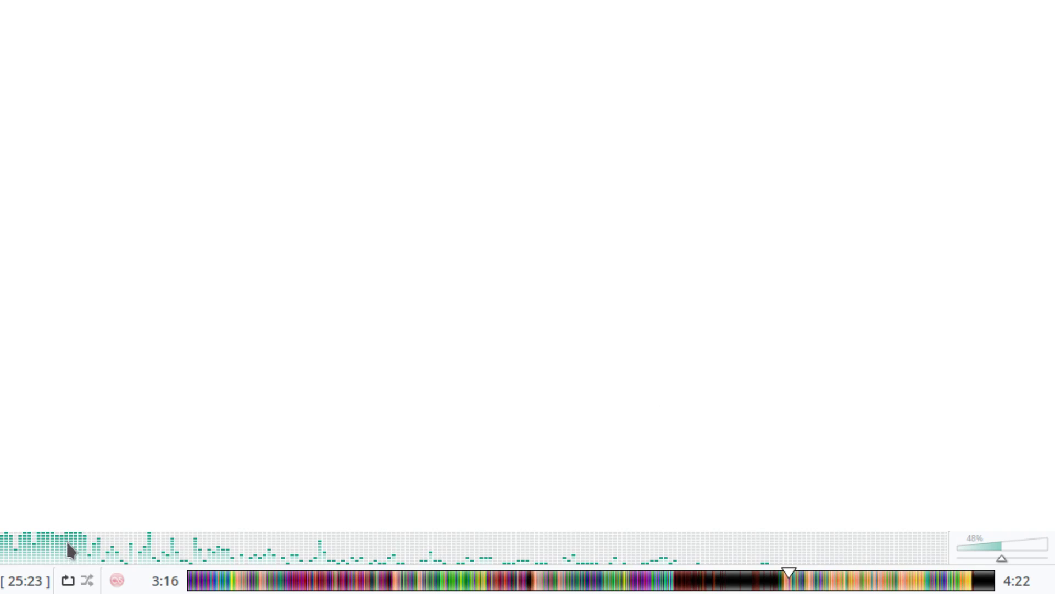
{"action": "mouse_move", "coordinate": [66, 587]}
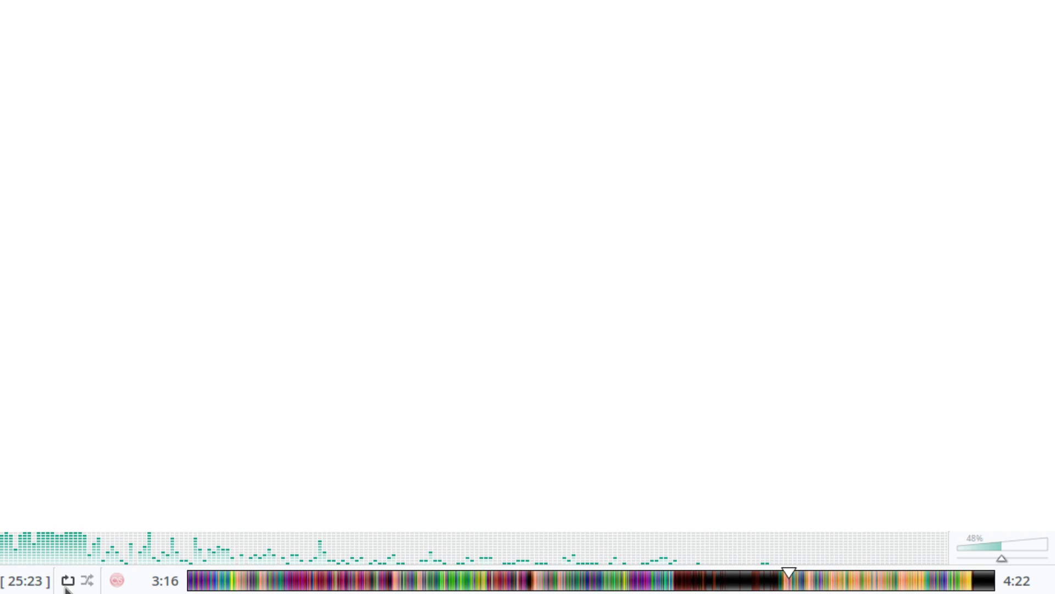
{"action": "mouse_move", "coordinate": [66, 580]}
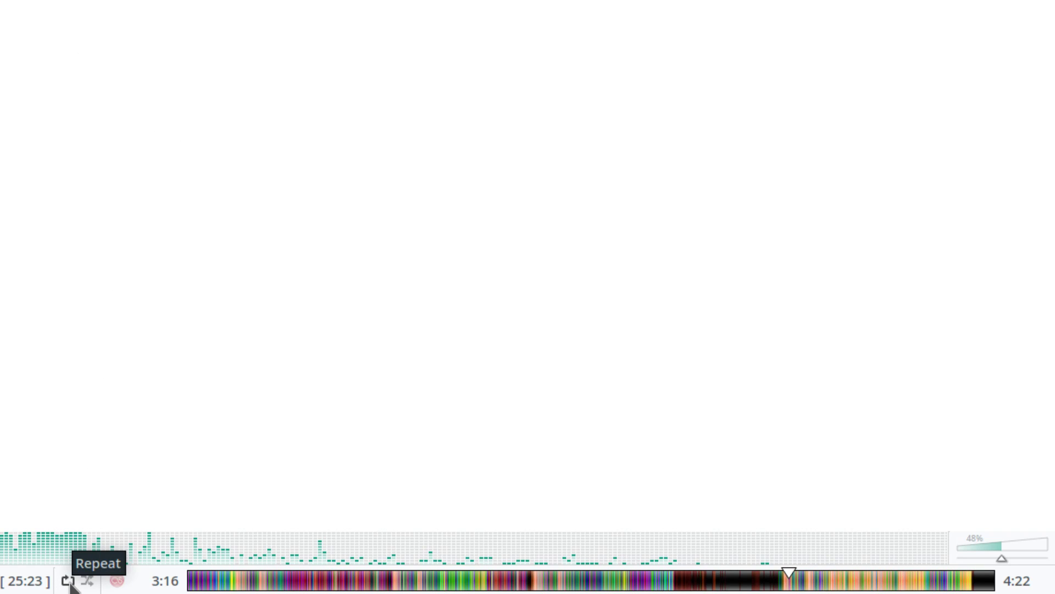
Step: Open the repeat-mode list and set it to stop after each track
{"action": "left_click", "coordinate": [66, 582]}
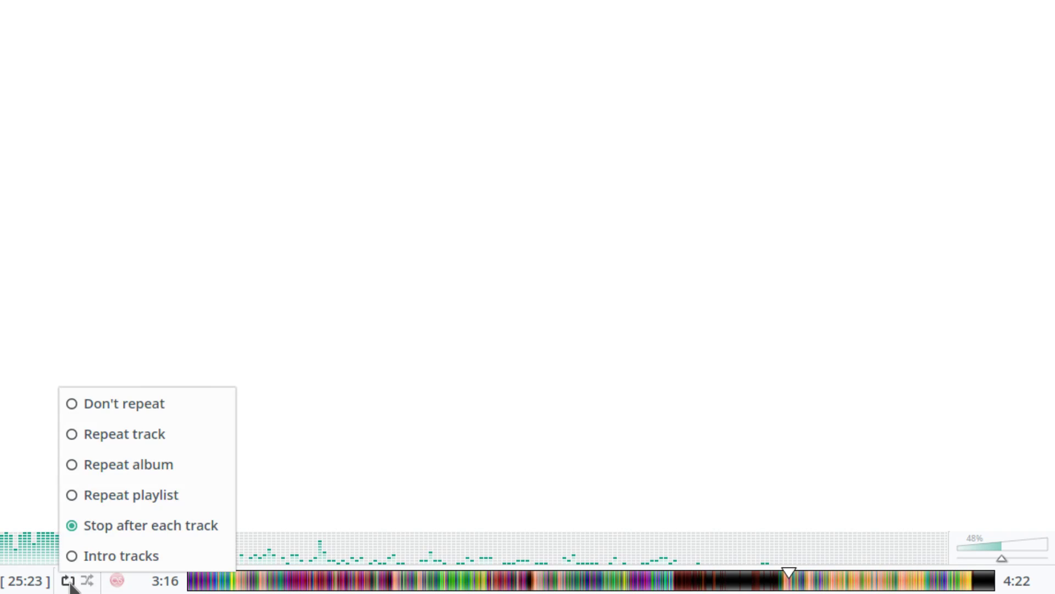
{"action": "mouse_move", "coordinate": [111, 556]}
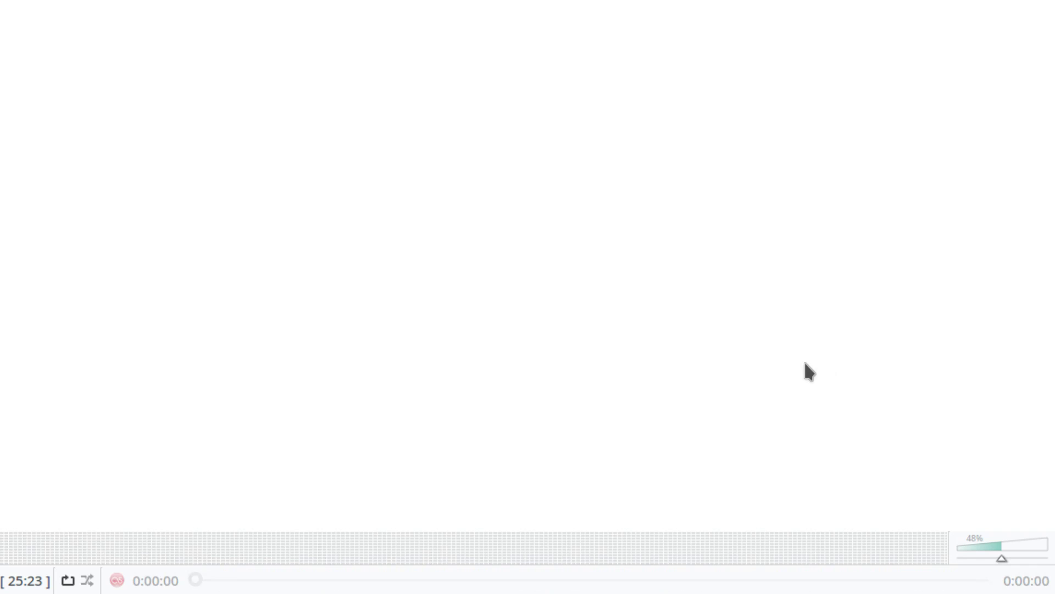
{"action": "mouse_move", "coordinate": [700, 343]}
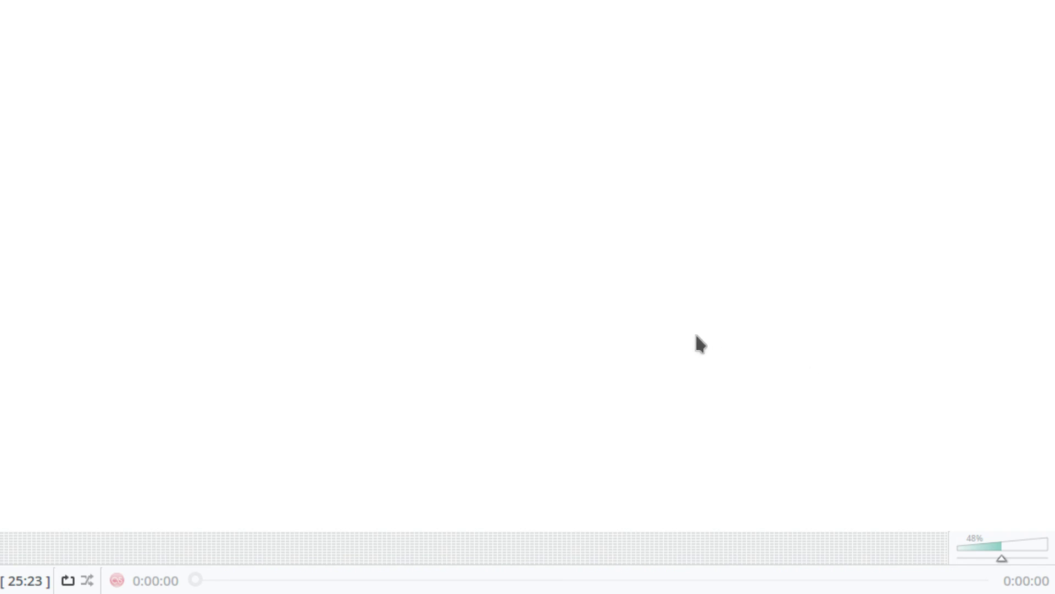
{"action": "mouse_move", "coordinate": [116, 355]}
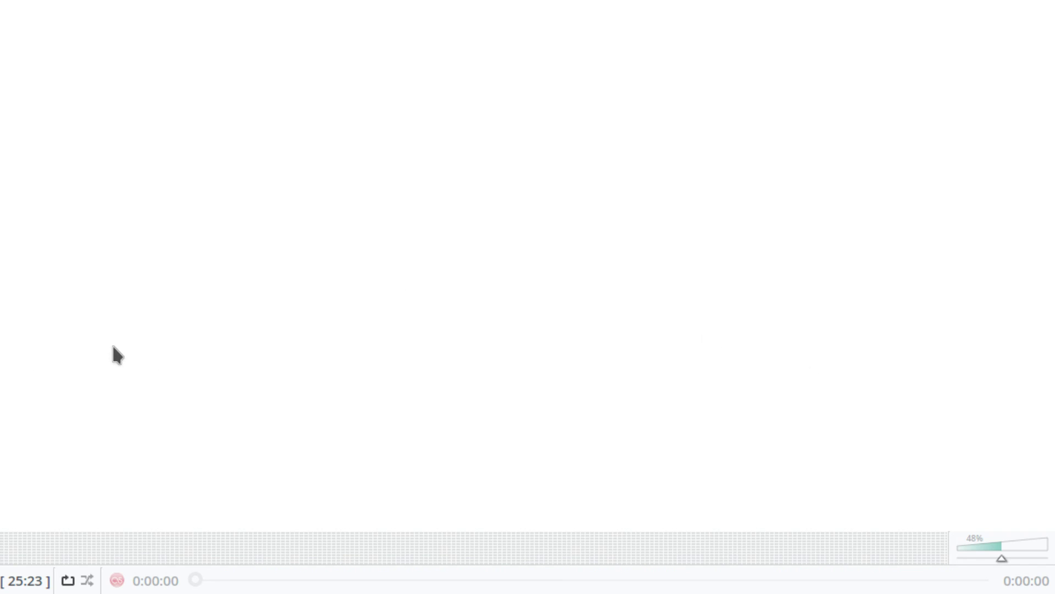